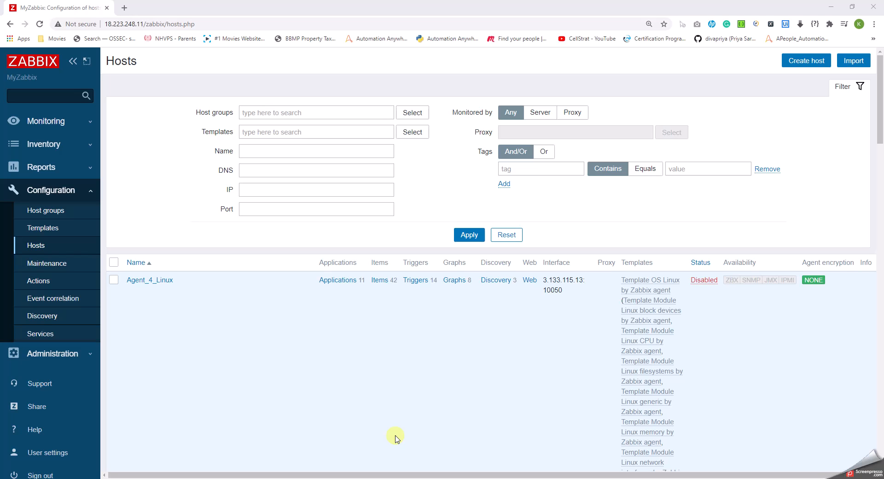
pyautogui.moveTo(224, 329)
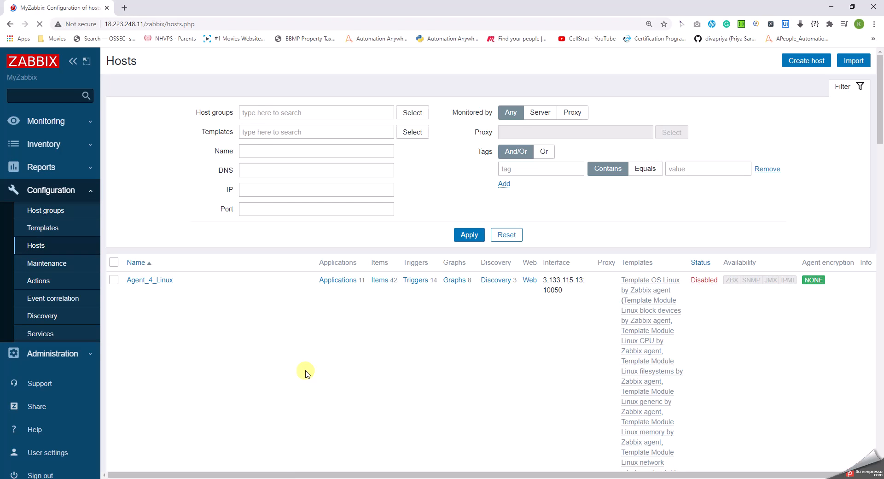
# Step: Open Zabbix server's empty Web scenarios list and start a new web scenario
pyautogui.scroll(-3)
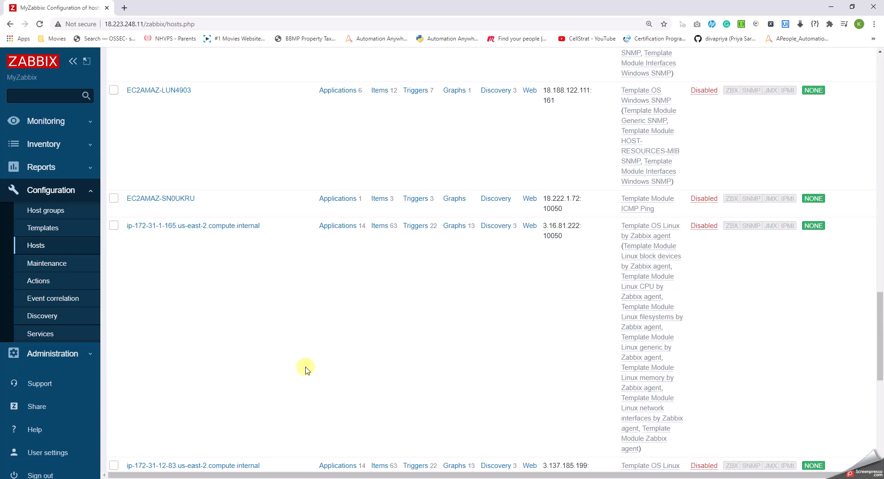
pyautogui.scroll(-3)
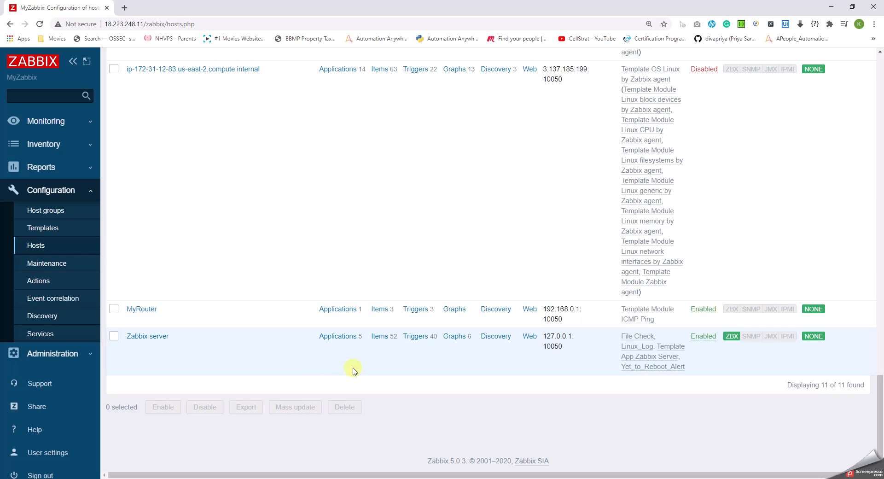
pyautogui.moveTo(397, 361)
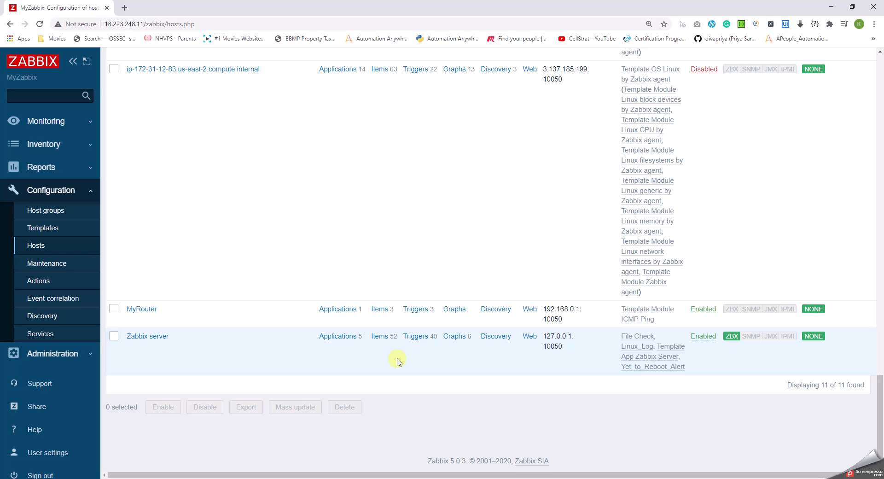
pyautogui.moveTo(529, 336)
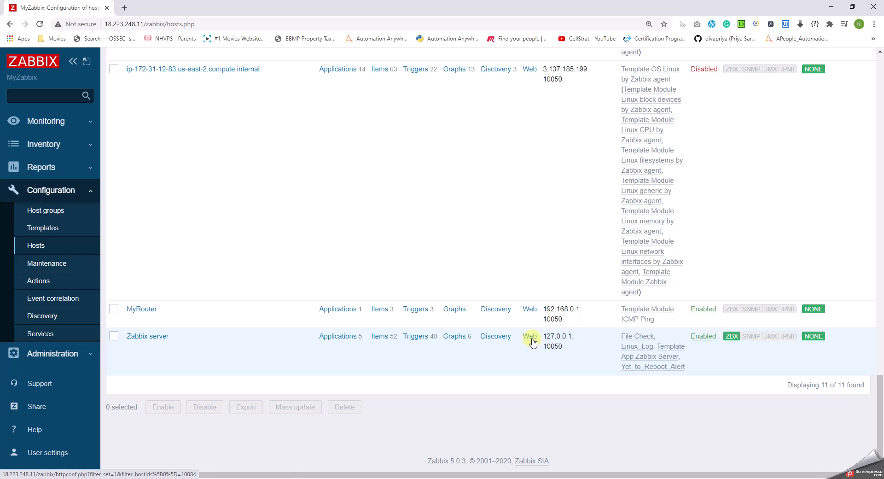
pyautogui.click(528, 336)
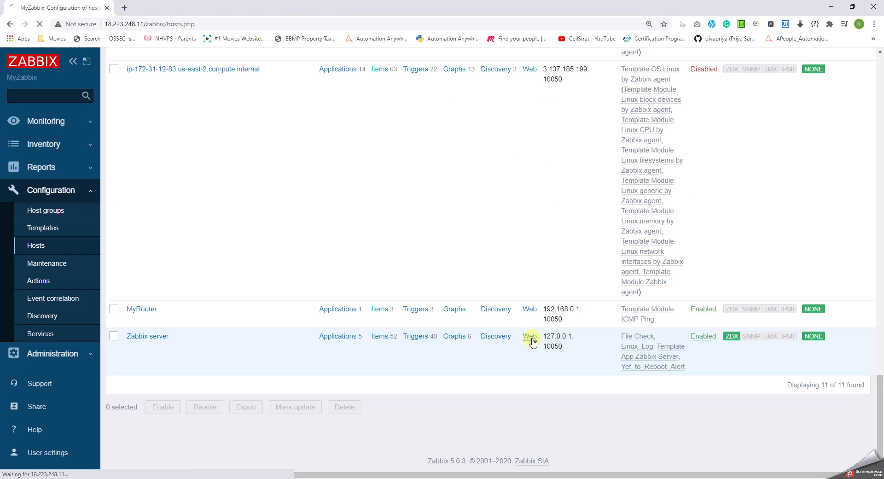
pyautogui.click(529, 335)
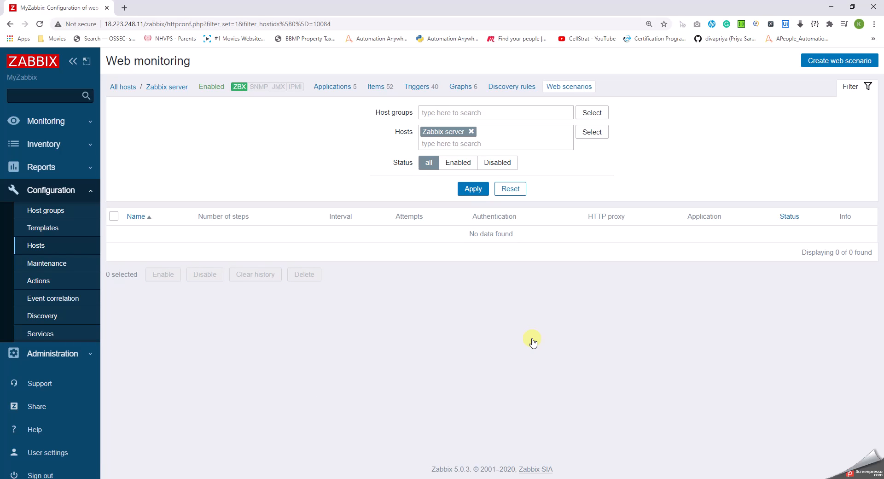
pyautogui.moveTo(532, 162)
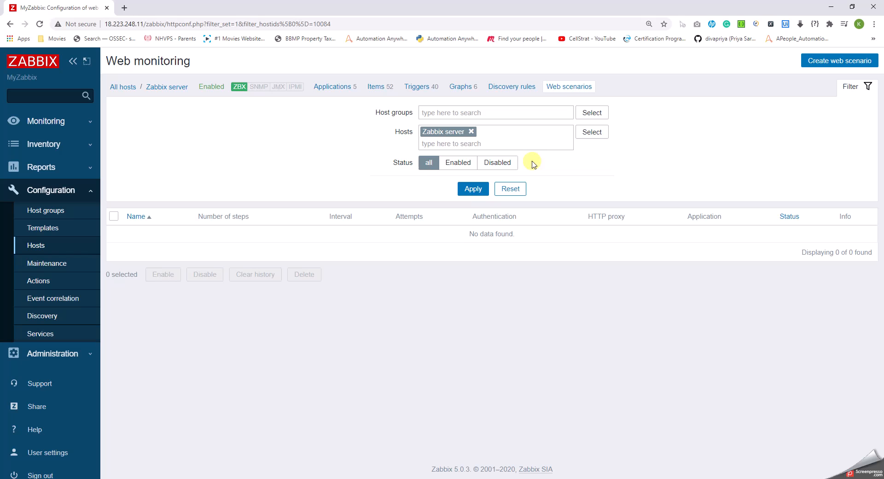
pyautogui.moveTo(817, 64)
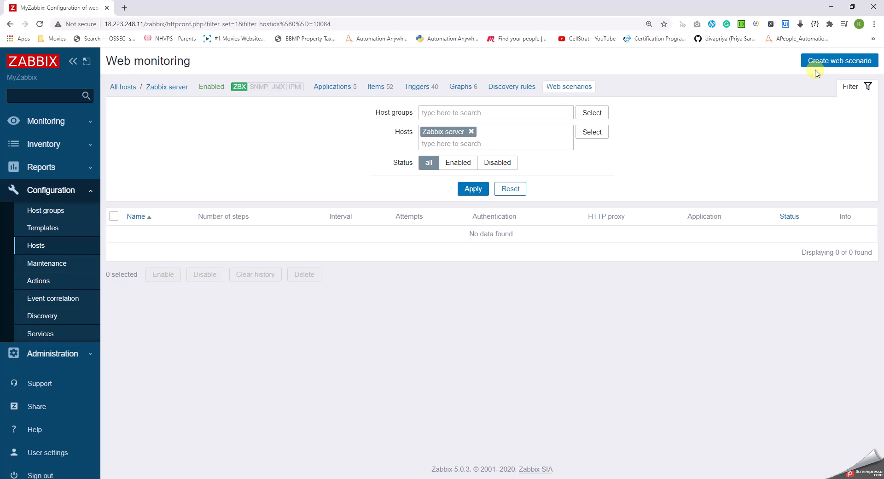
pyautogui.click(838, 60)
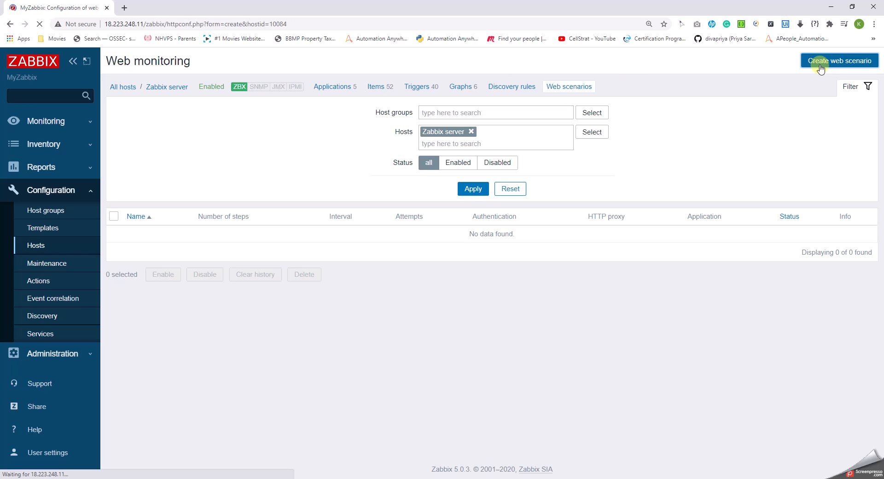
# Step: Name the scenario Google.com, assign it to WebCheck, and go to Steps
pyautogui.click(838, 60)
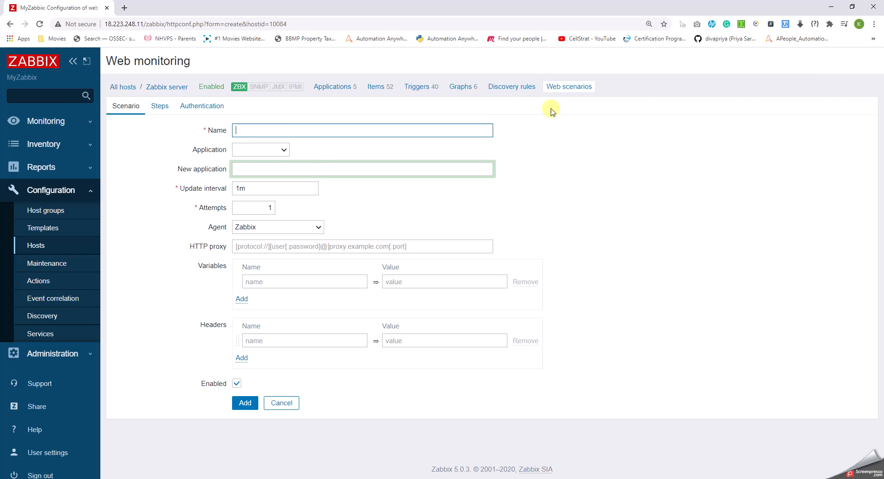
pyautogui.write('Google.o')
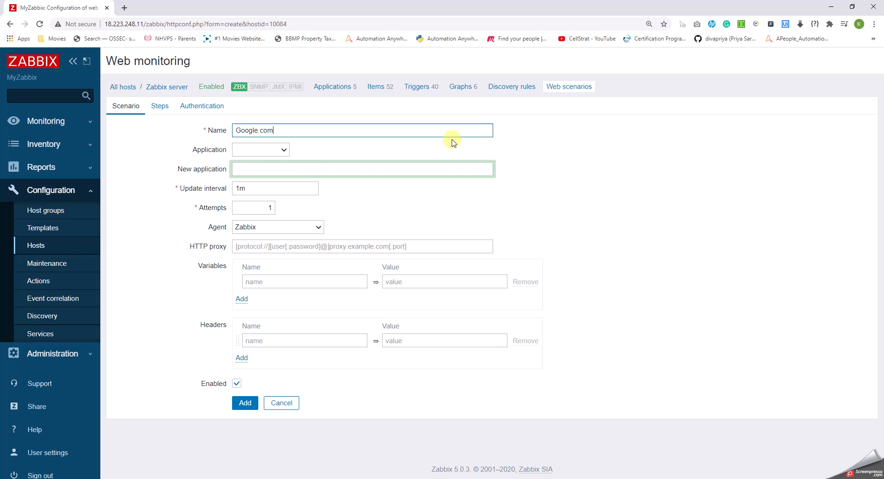
pyautogui.moveTo(262, 153)
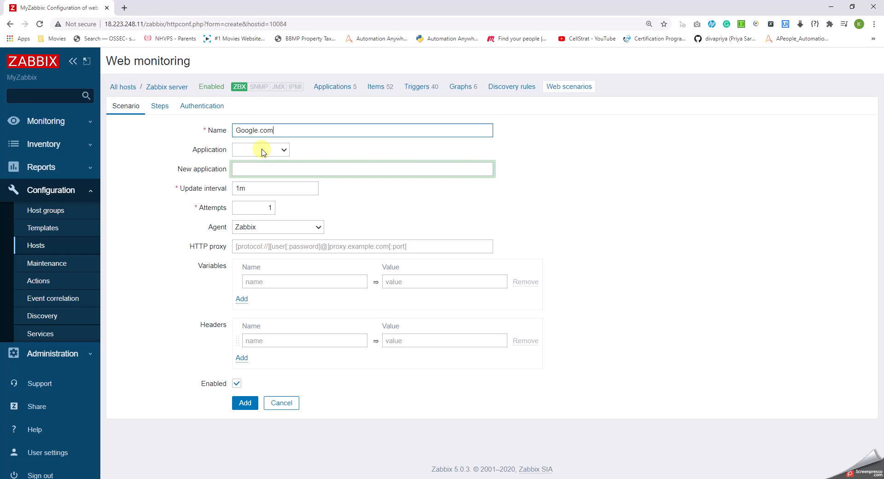
pyautogui.click(259, 149)
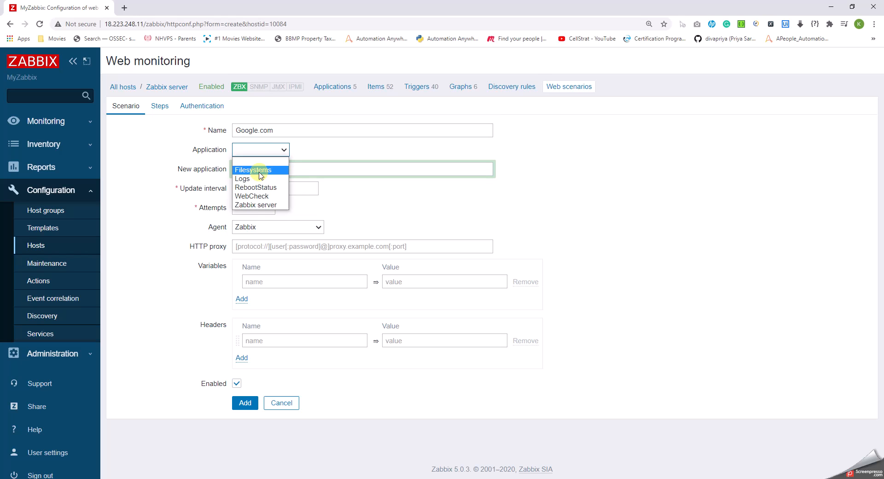
pyautogui.click(252, 196)
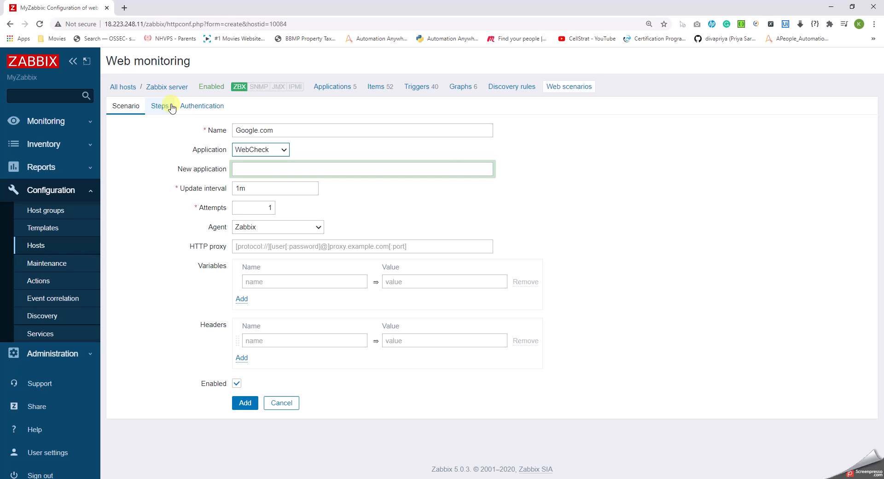
pyautogui.click(159, 106)
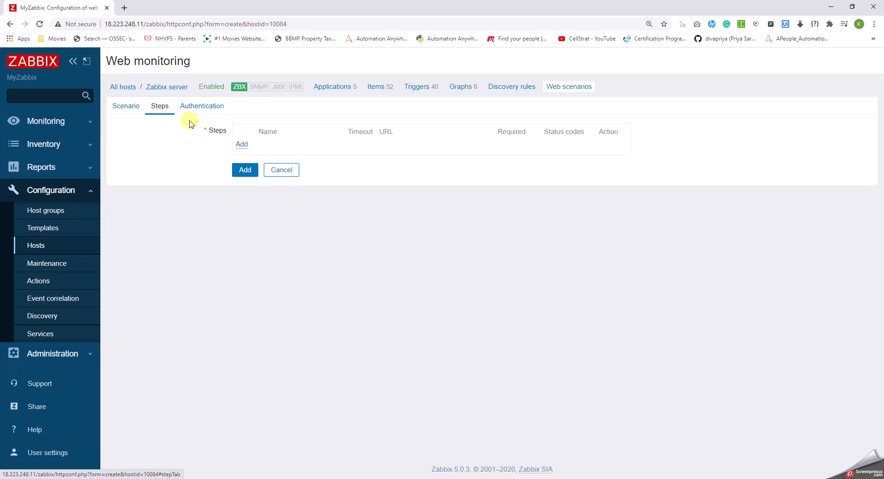
pyautogui.click(241, 144)
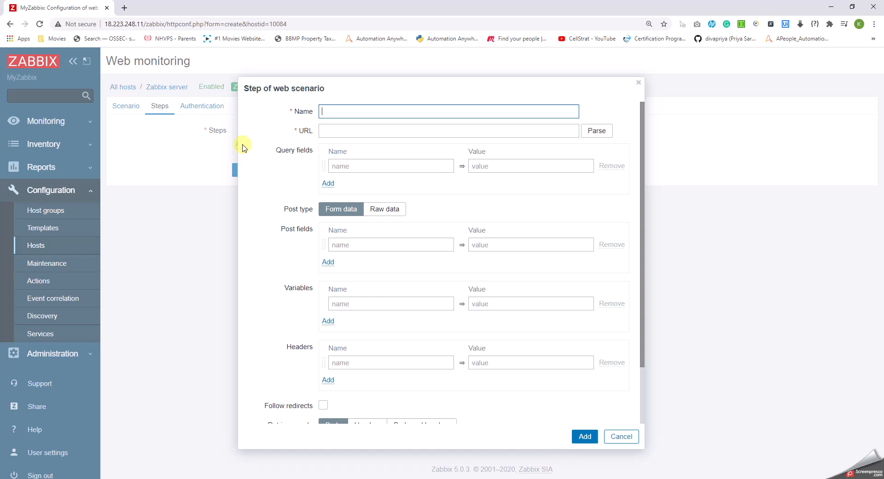
pyautogui.write('G')
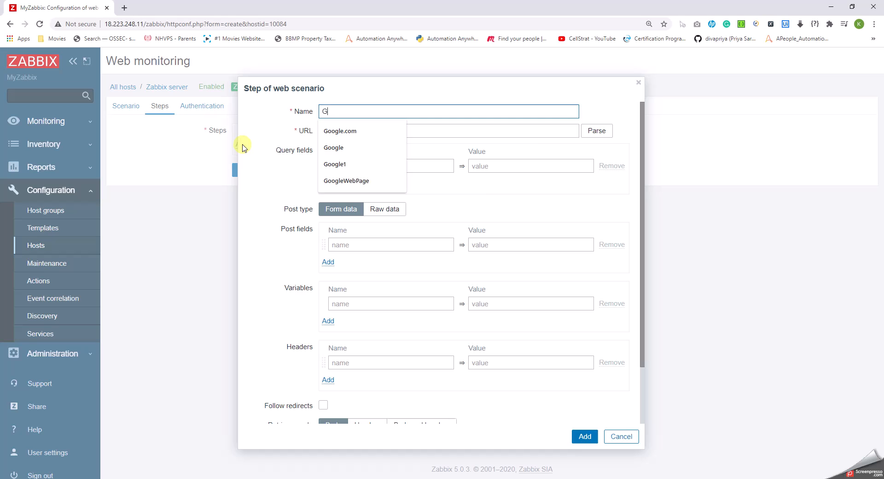
pyautogui.write('oogle.')
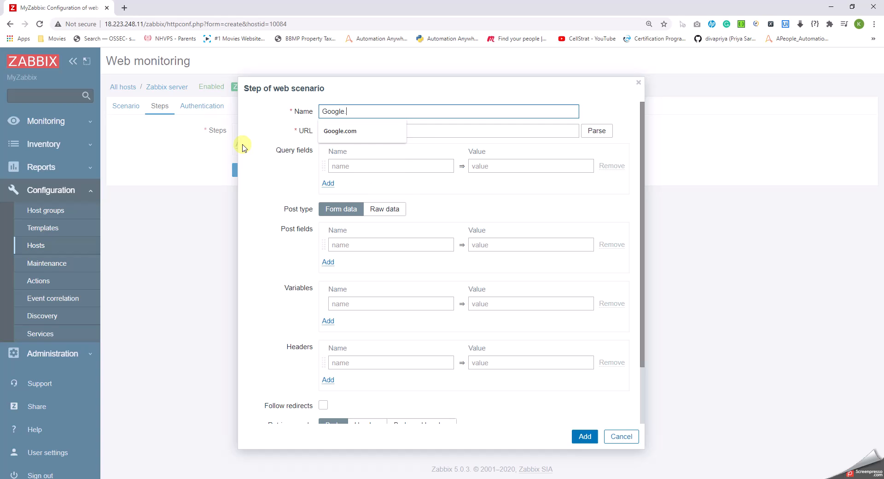
pyautogui.click(339, 130)
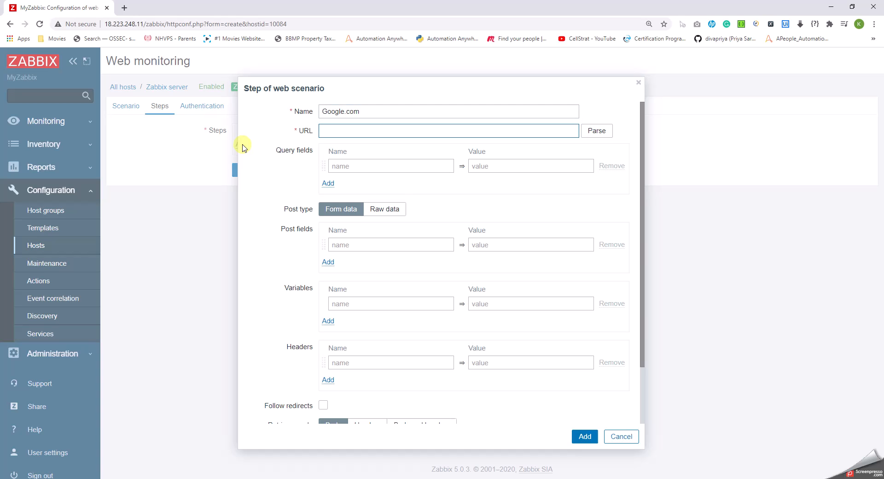
pyautogui.write('http:')
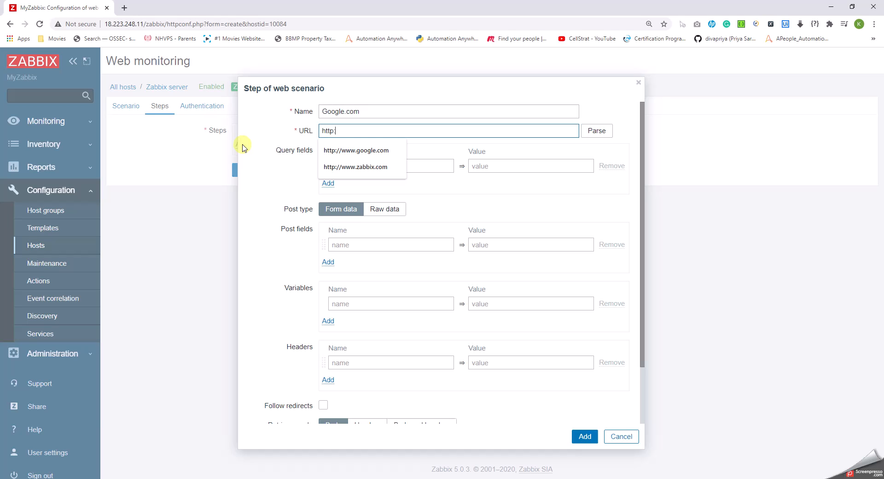
pyautogui.click(356, 150)
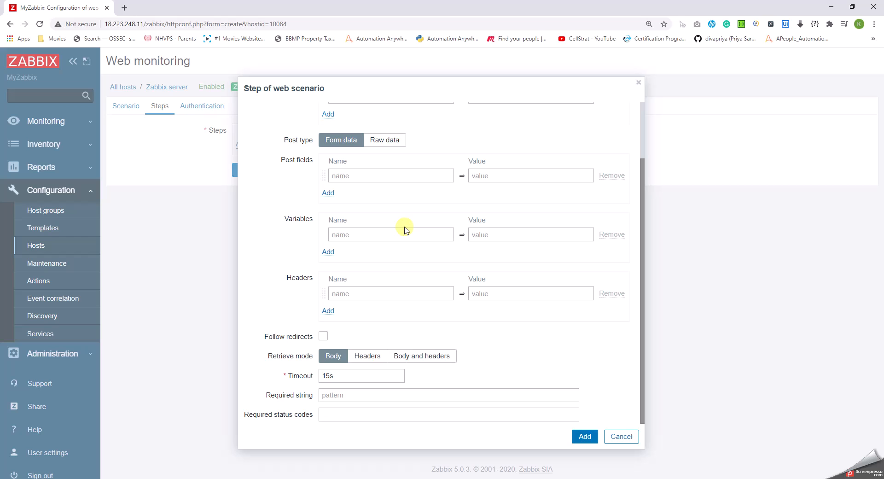
pyautogui.moveTo(367, 373)
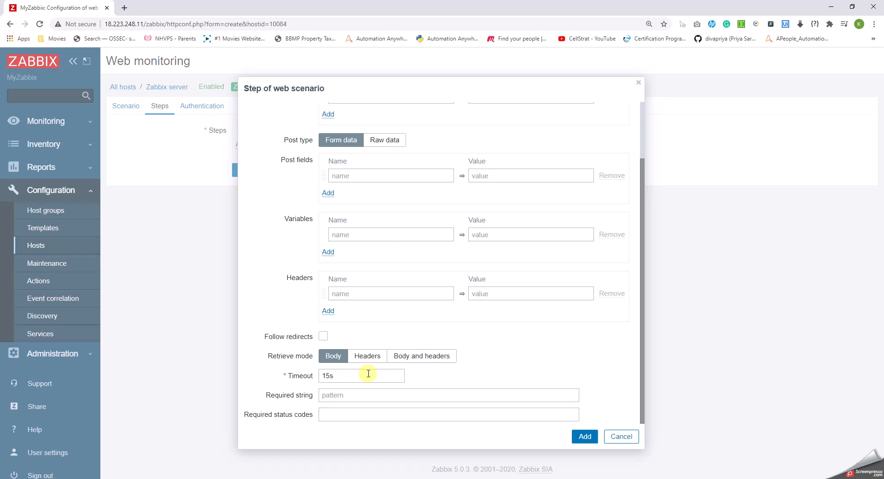
pyautogui.moveTo(529, 322)
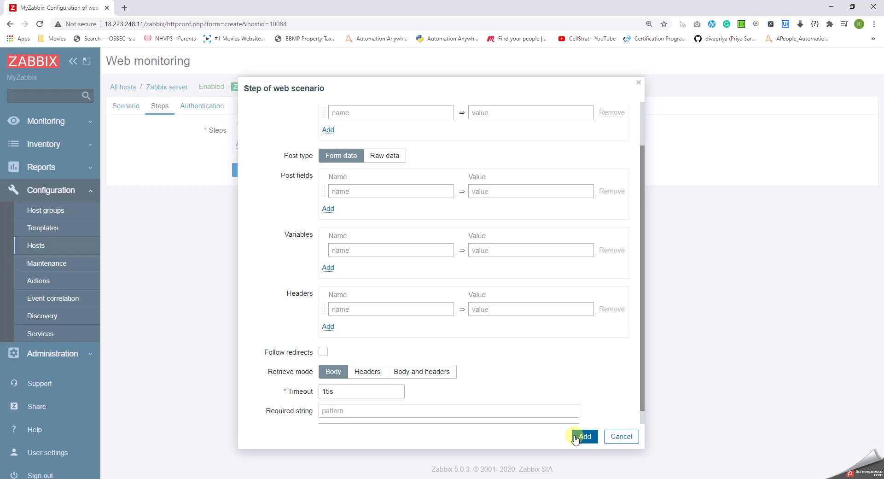
pyautogui.click(583, 436)
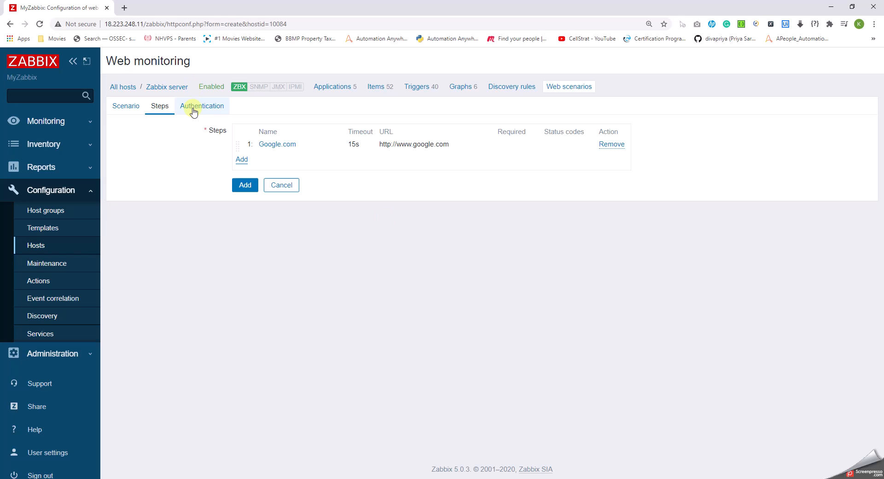
# Step: Try Basic, NTLM and Kerberos HTTP authentication, then settle on None
pyautogui.click(201, 106)
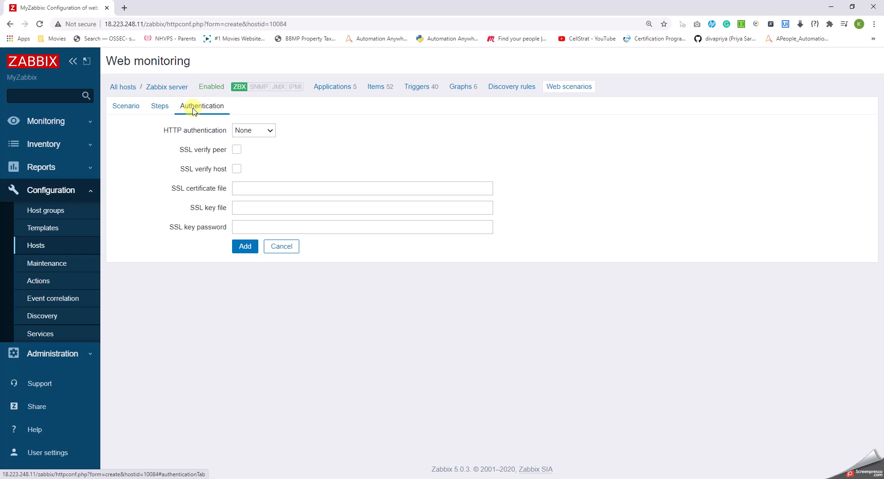
pyautogui.moveTo(266, 138)
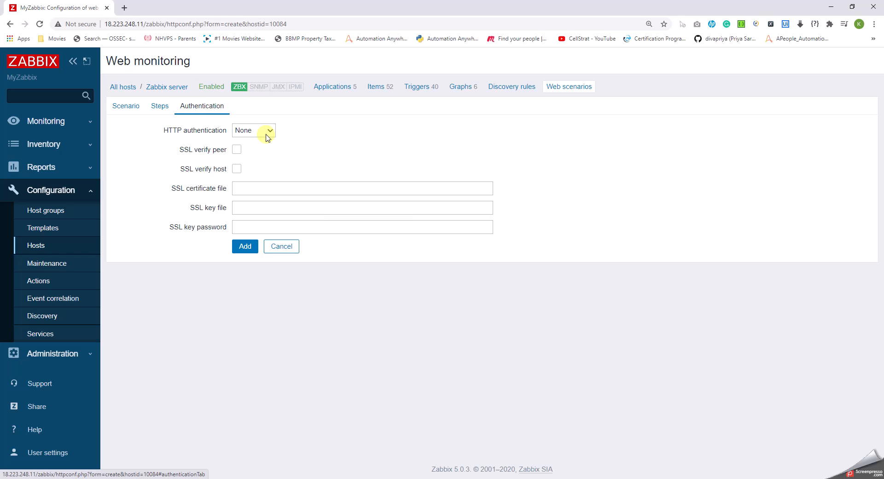
pyautogui.moveTo(303, 138)
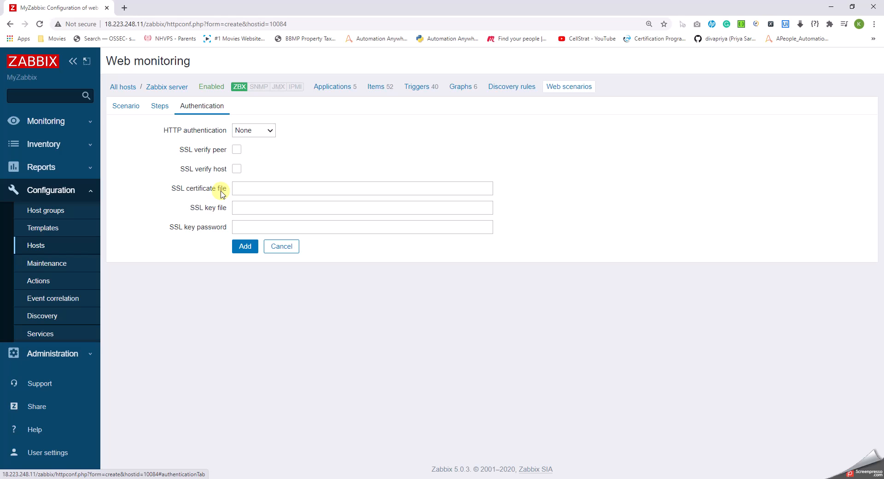
pyautogui.moveTo(250, 210)
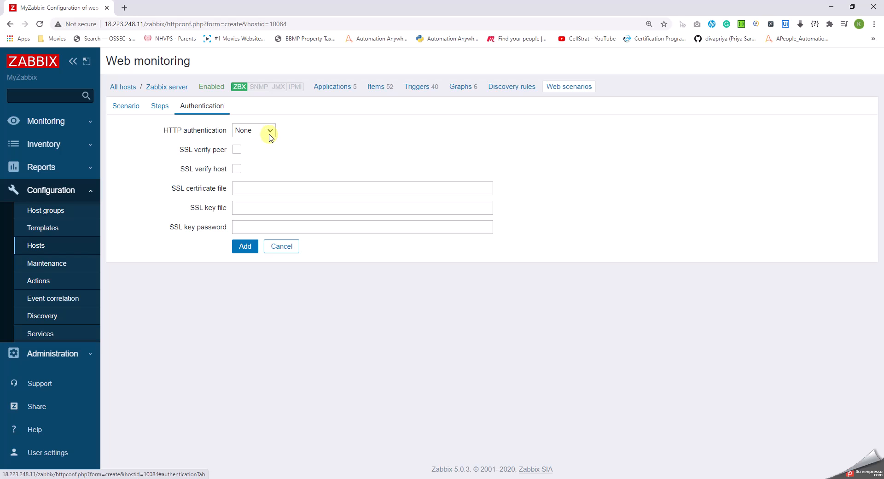
pyautogui.click(253, 130)
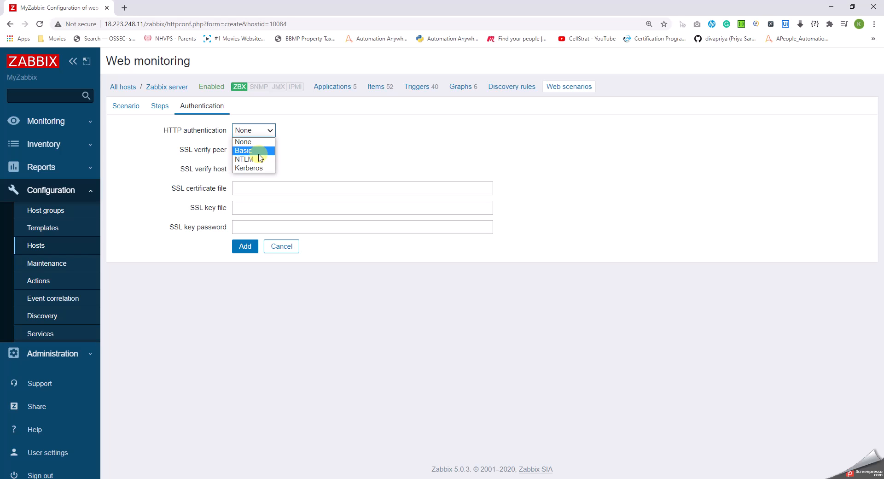
pyautogui.click(243, 151)
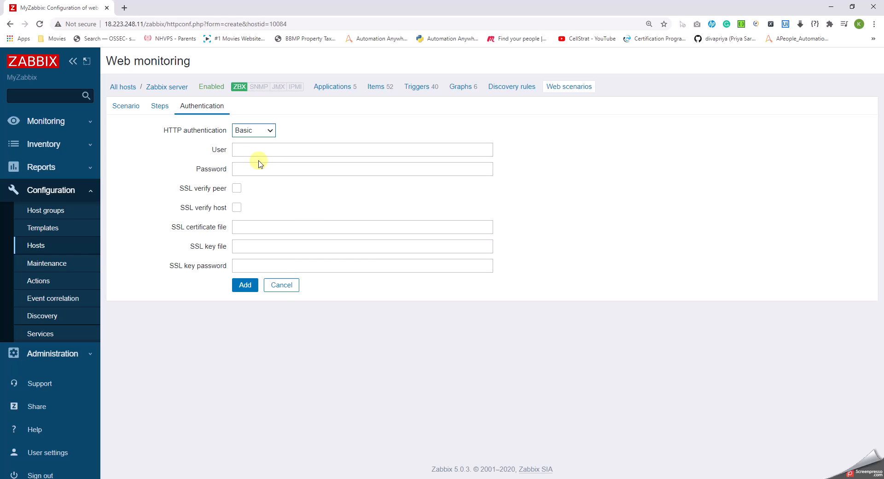
pyautogui.click(253, 131)
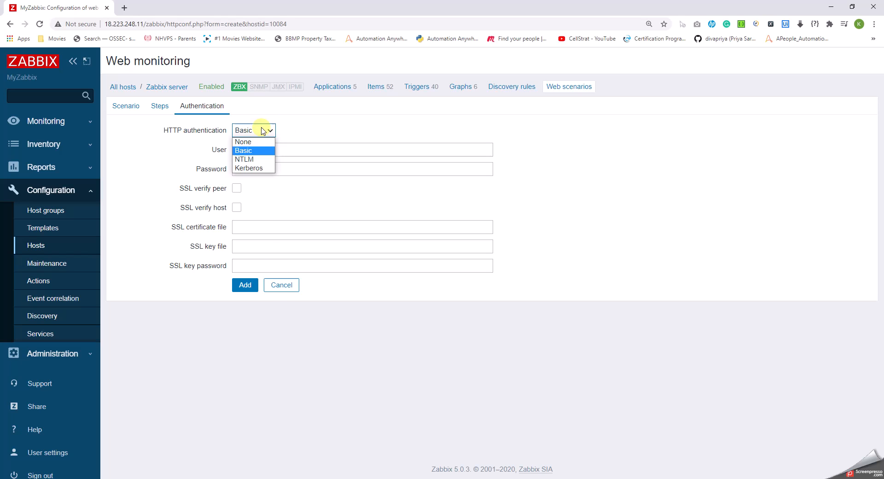
pyautogui.click(244, 159)
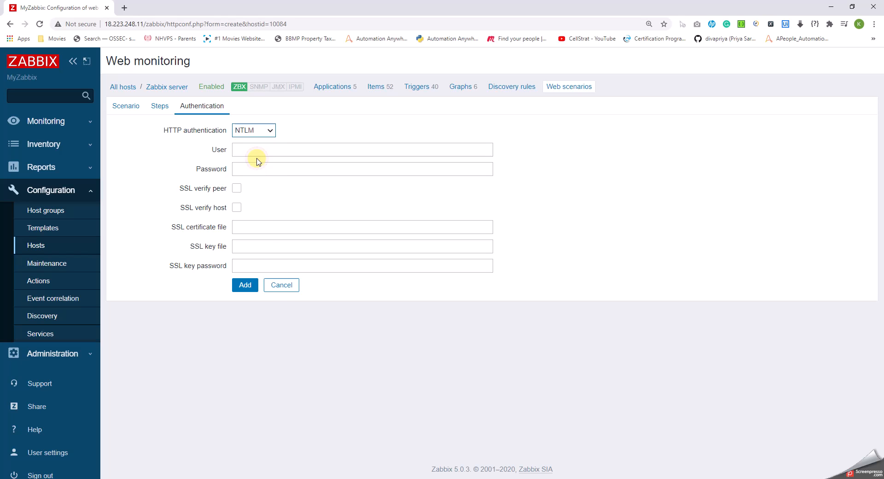
pyautogui.click(253, 131)
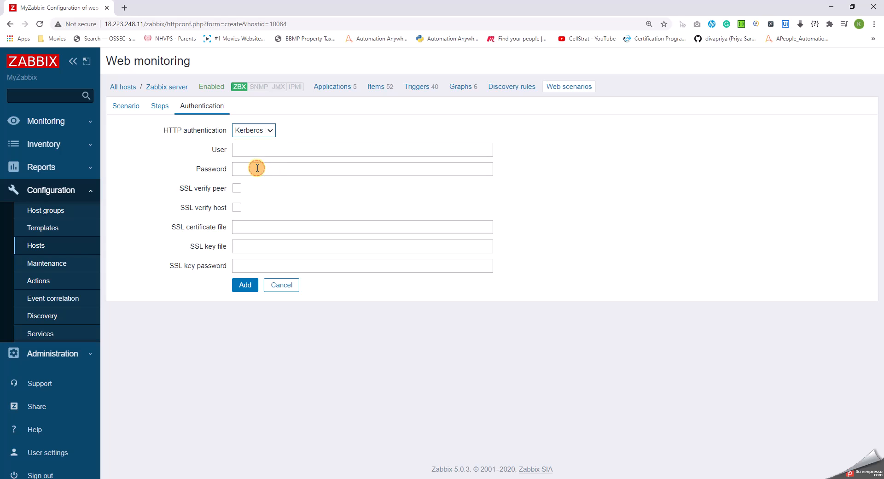
pyautogui.click(254, 130)
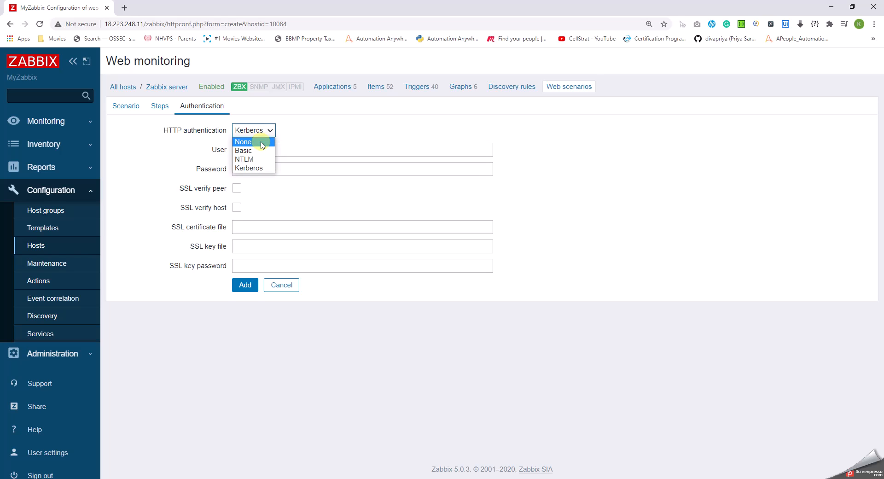
pyautogui.click(243, 141)
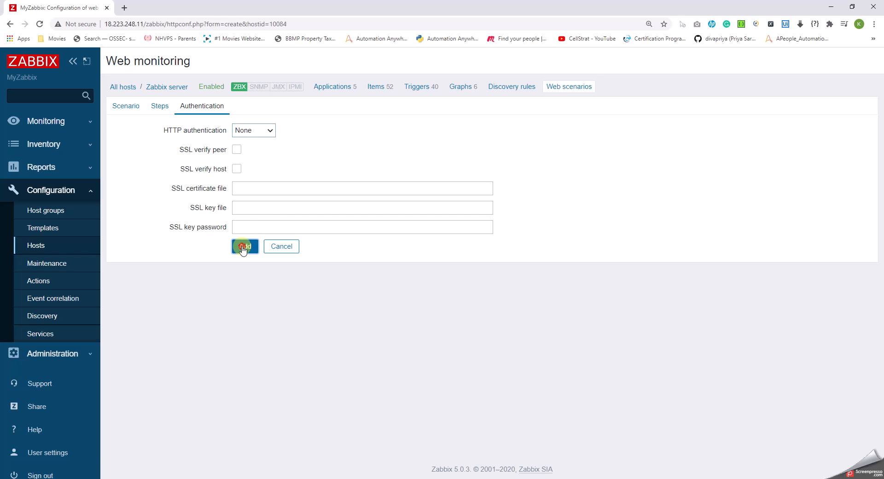
# Step: Add the Google.com web scenario, then update the Zabbix server host
pyautogui.click(244, 246)
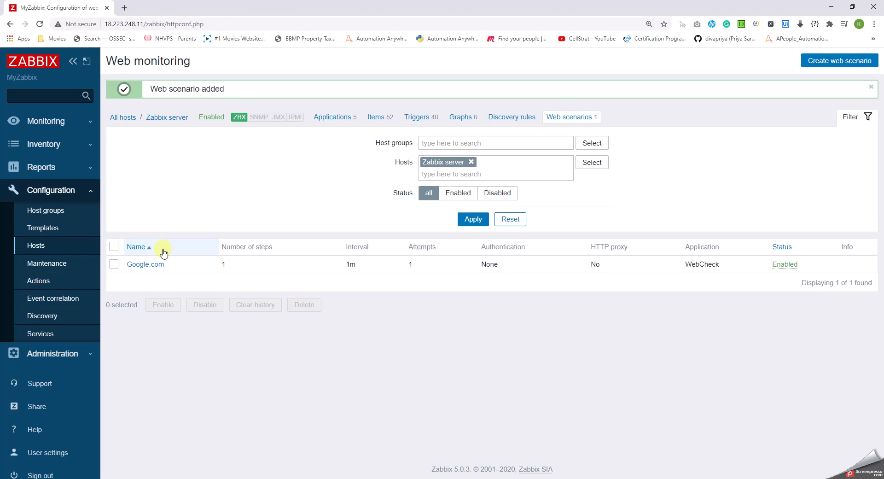
pyautogui.moveTo(239, 283)
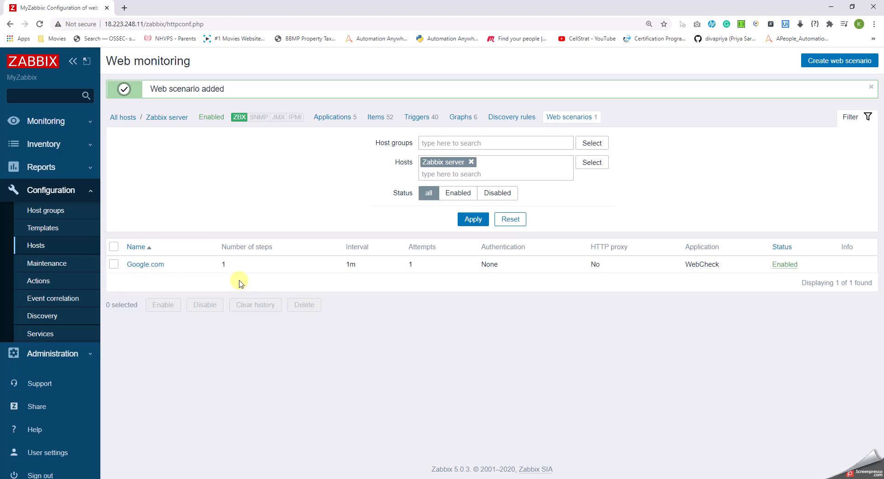
pyautogui.click(166, 117)
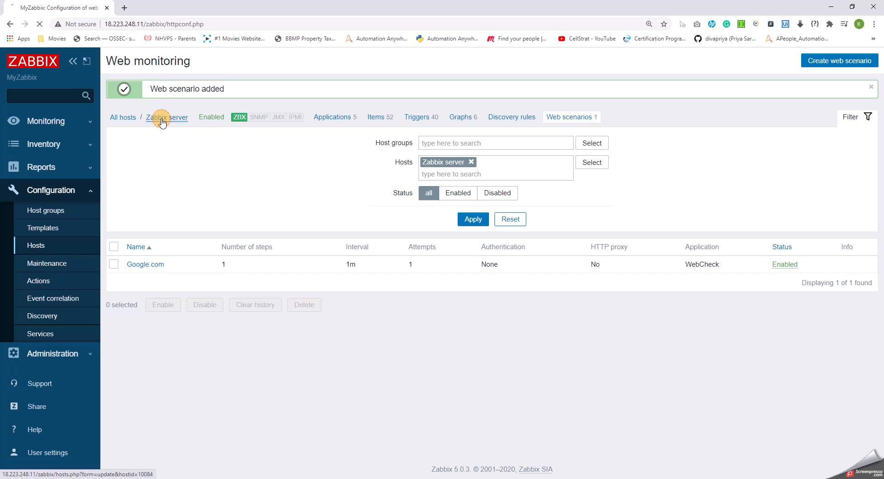
pyautogui.click(166, 119)
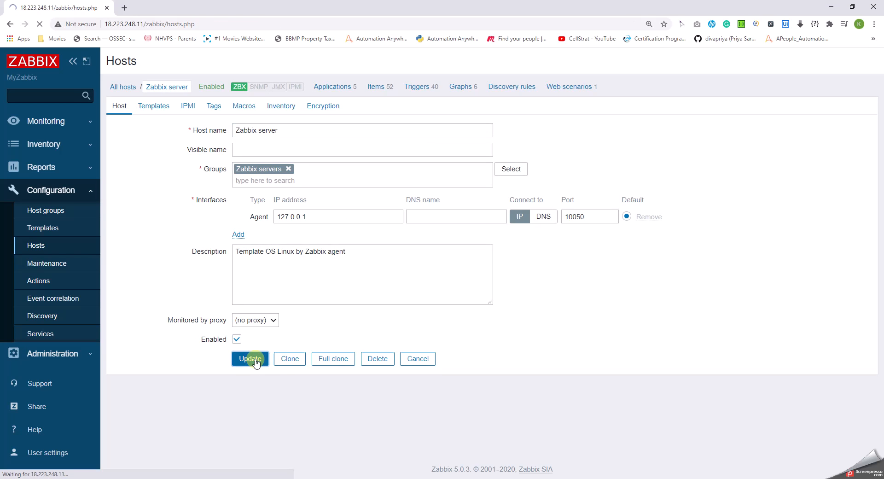
pyautogui.click(249, 358)
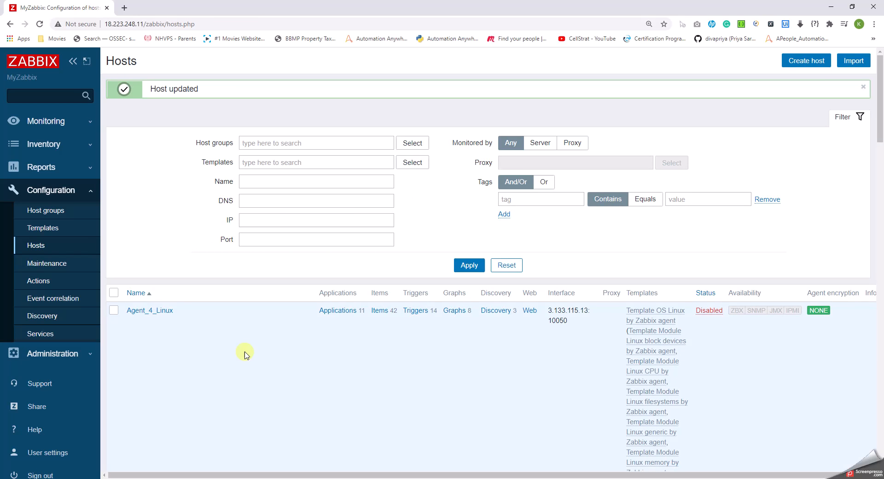
# Step: Go to Monitoring > Latest data
pyautogui.click(42, 121)
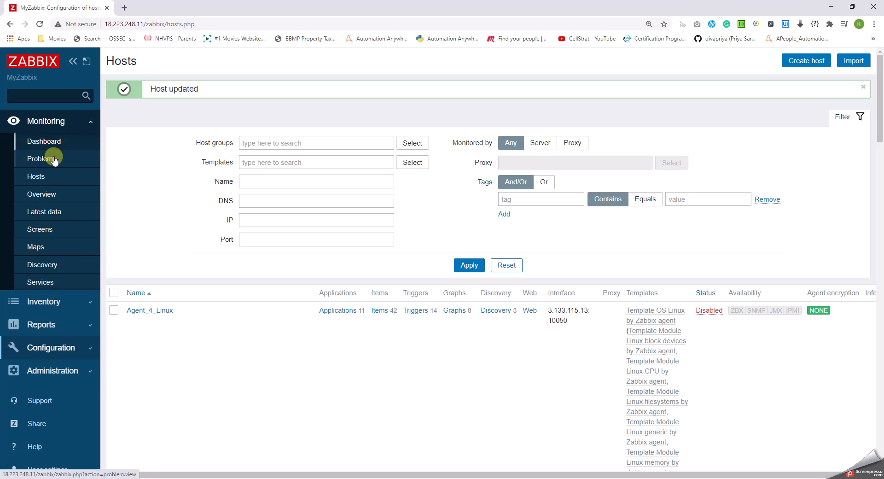
pyautogui.click(44, 211)
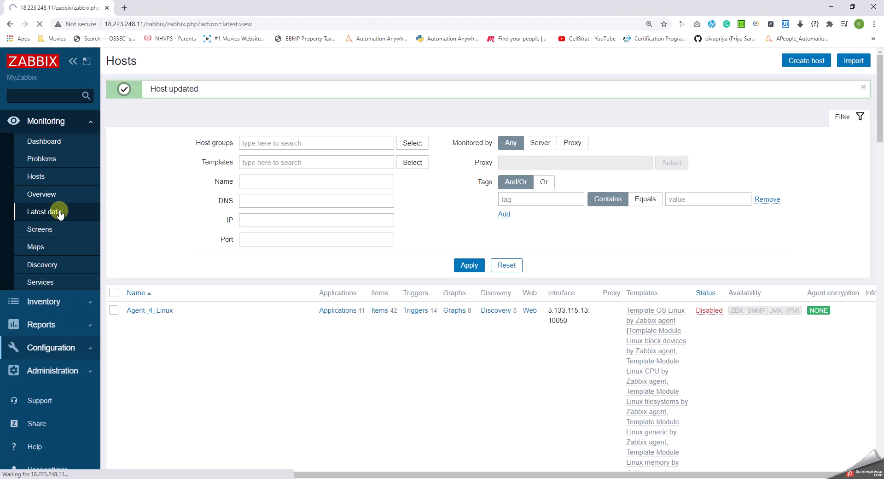
pyautogui.click(44, 212)
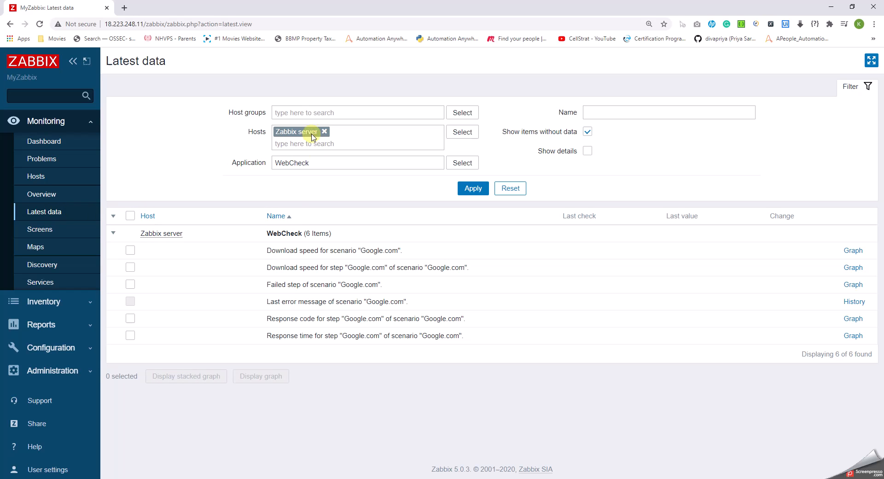
pyautogui.moveTo(337, 156)
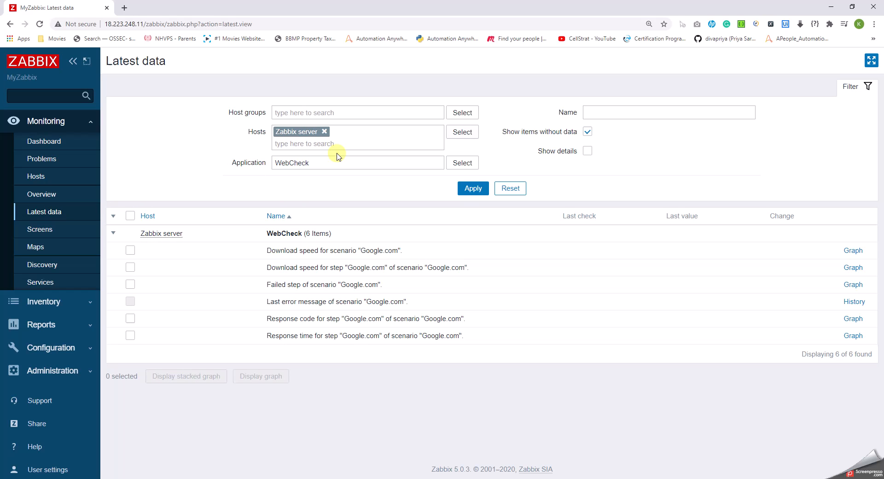
pyautogui.moveTo(325, 202)
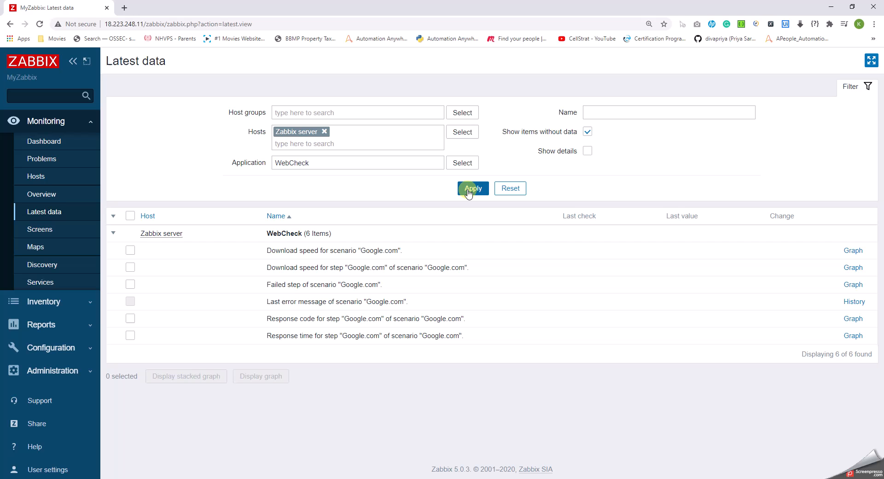
# Step: Apply the Zabbix server / WebCheck filter repeatedly until six Google.com items appear
pyautogui.click(472, 188)
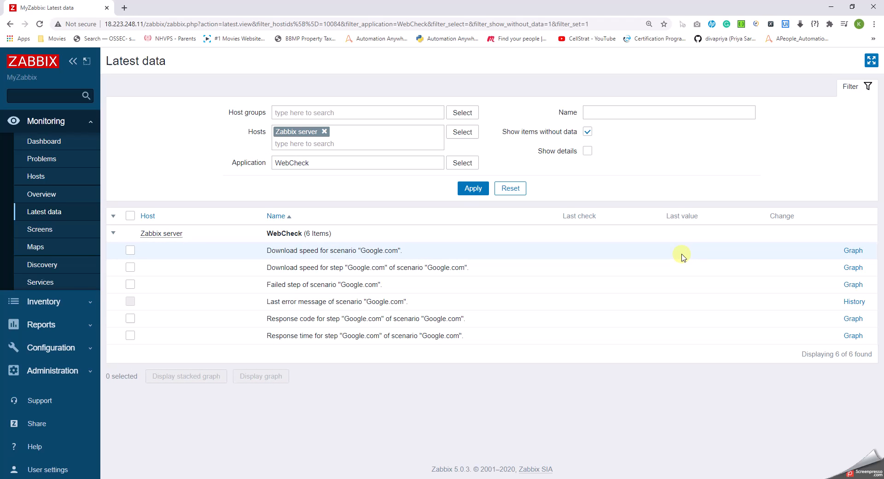
pyautogui.moveTo(583, 428)
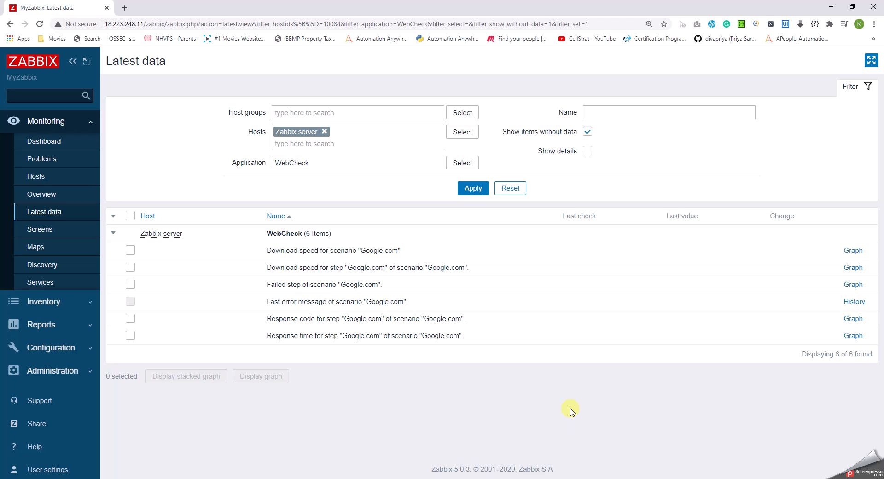
pyautogui.click(472, 188)
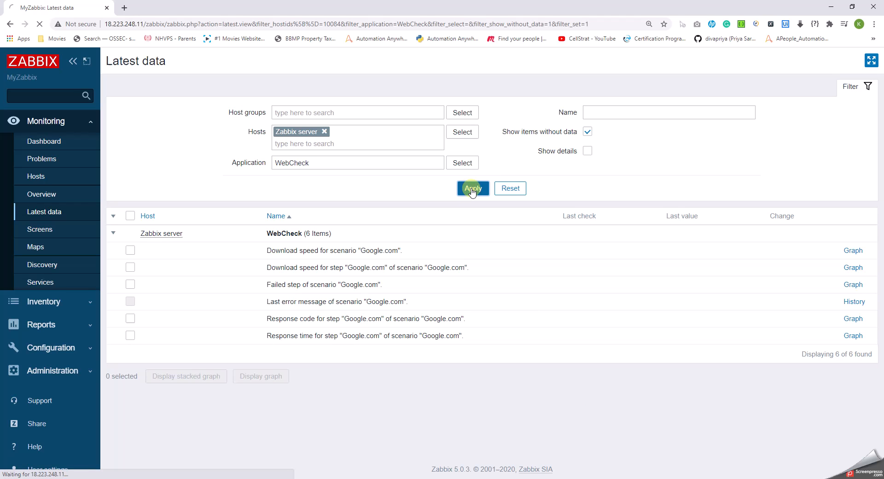
pyautogui.click(472, 188)
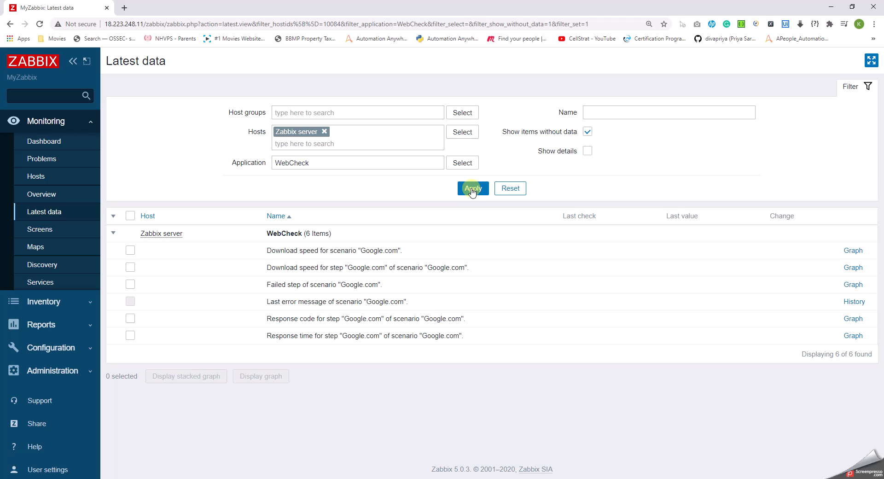
pyautogui.click(472, 188)
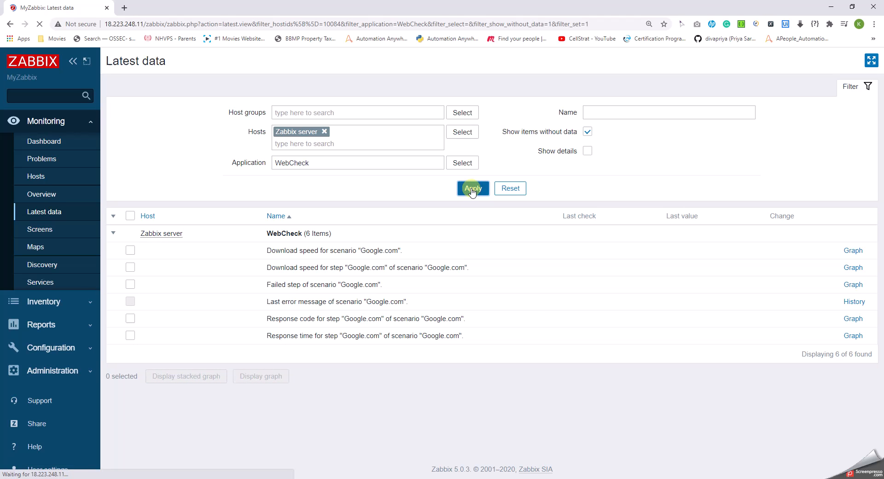
pyautogui.click(472, 188)
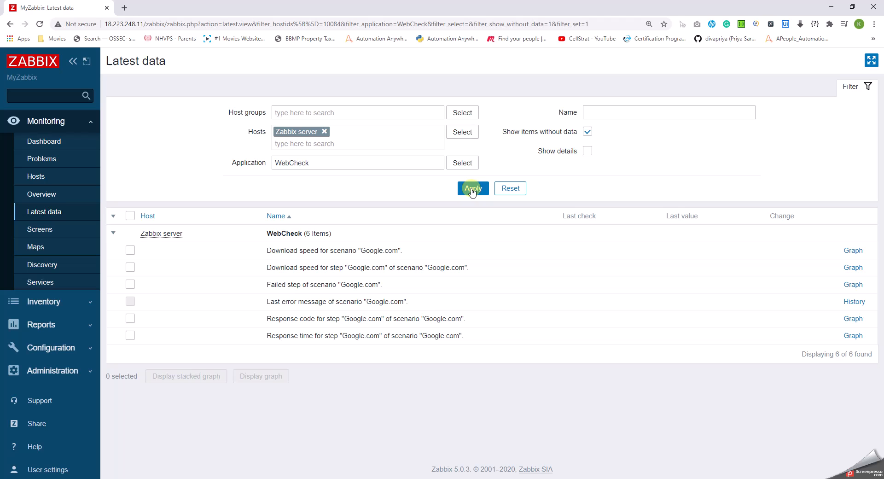
pyautogui.click(472, 187)
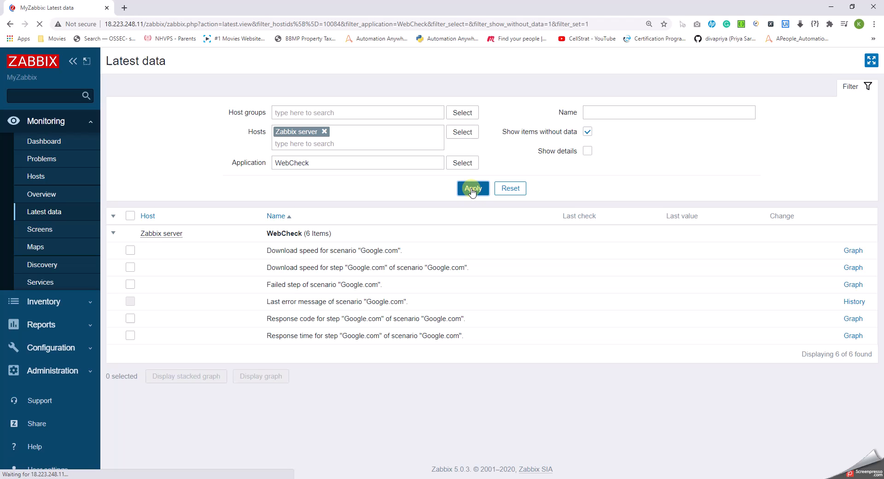
pyautogui.click(472, 188)
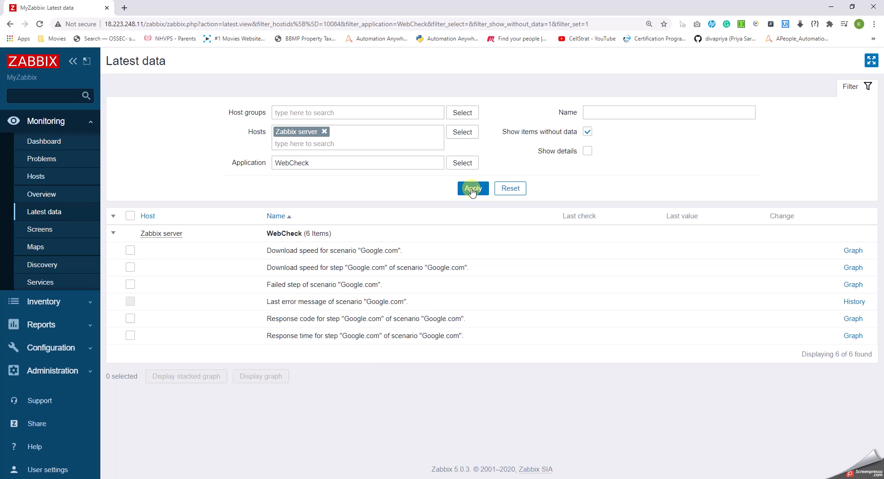
pyautogui.click(472, 188)
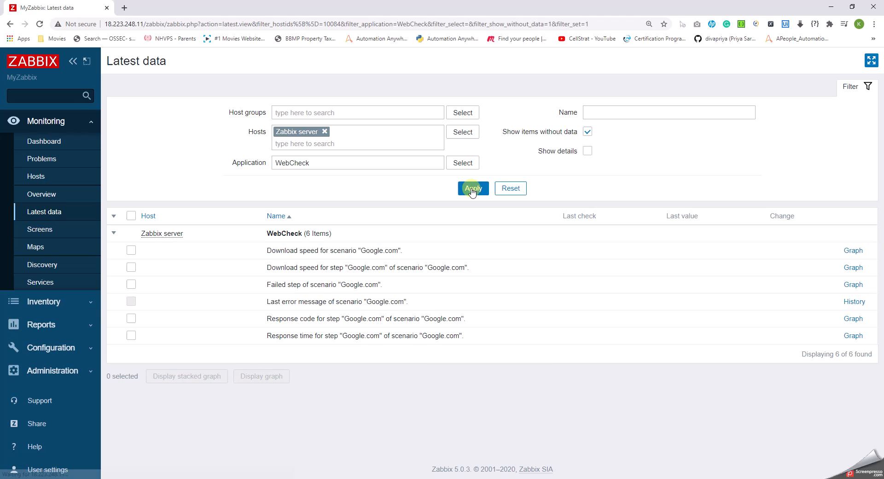
pyautogui.click(472, 188)
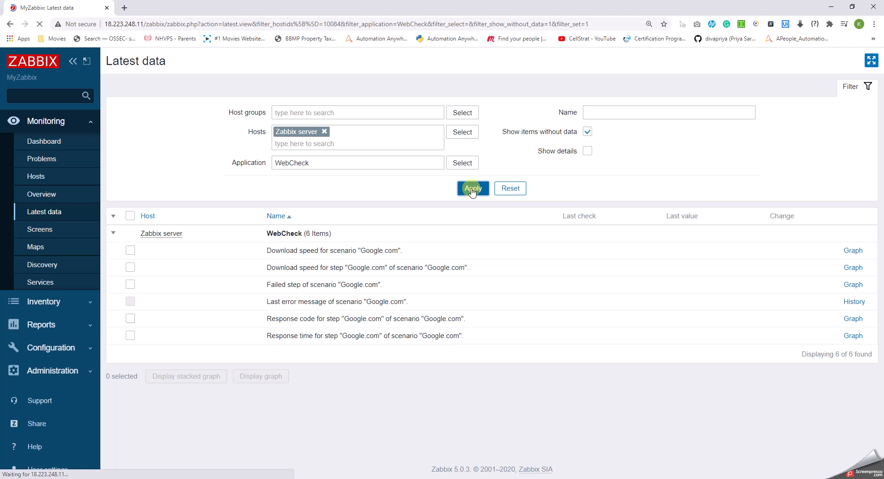
# Step: Reapply the filter to show 138.03 KBps, response code 200 and 97.26ms
pyautogui.click(472, 188)
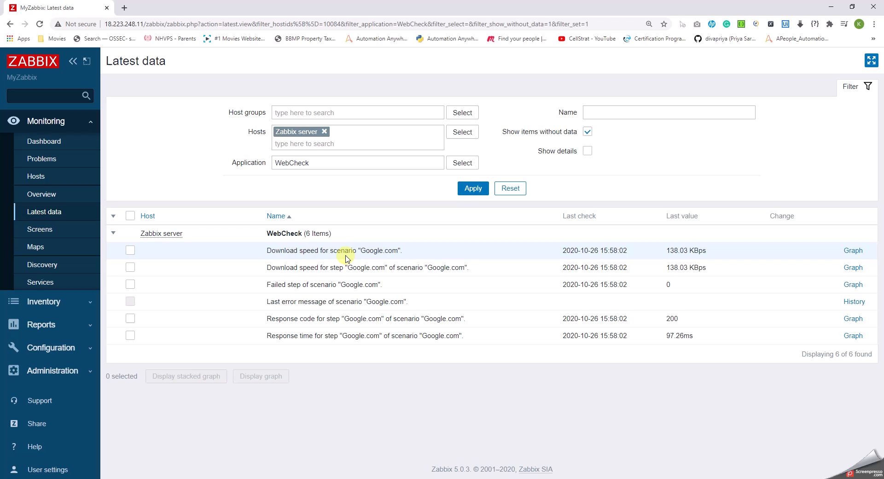
pyautogui.moveTo(642, 260)
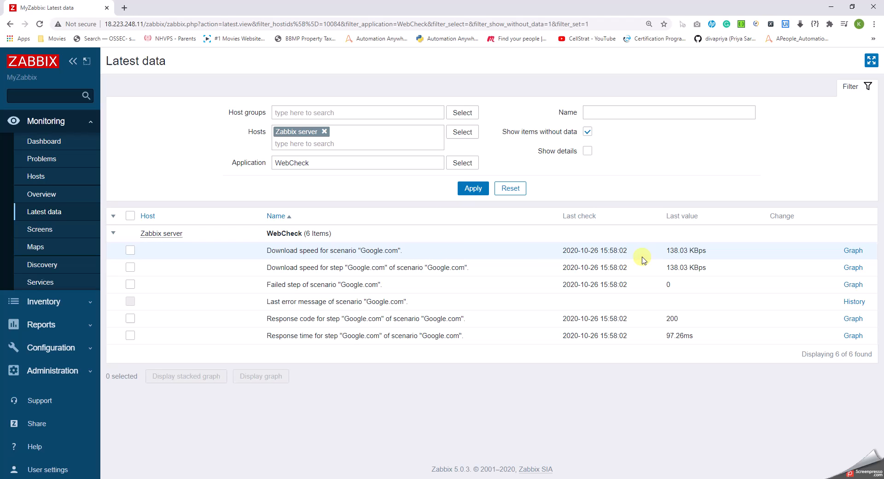
pyautogui.moveTo(664, 260)
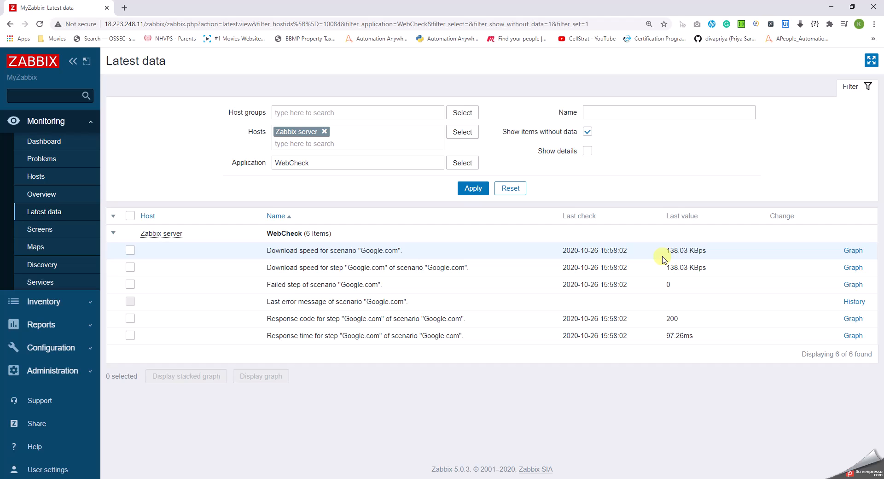
pyautogui.moveTo(460, 243)
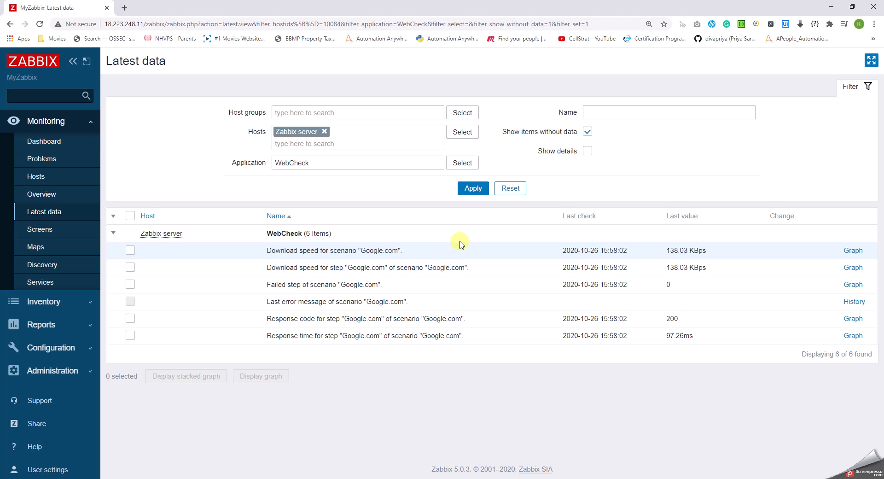
pyautogui.moveTo(439, 251)
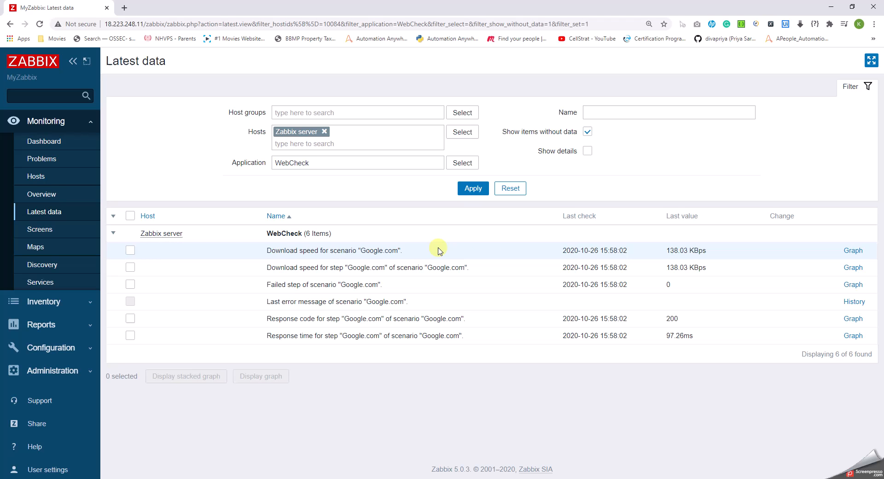